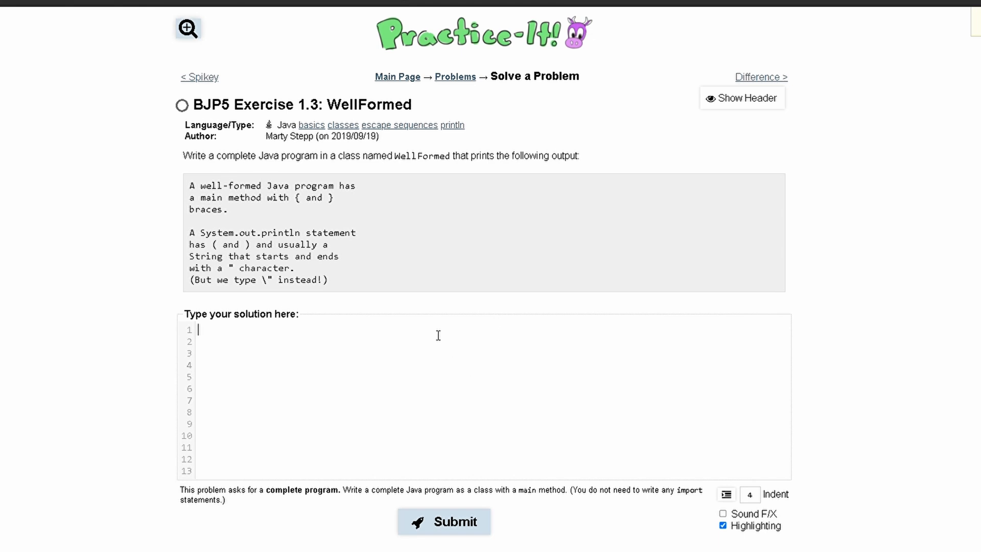
mouse_move(363, 259)
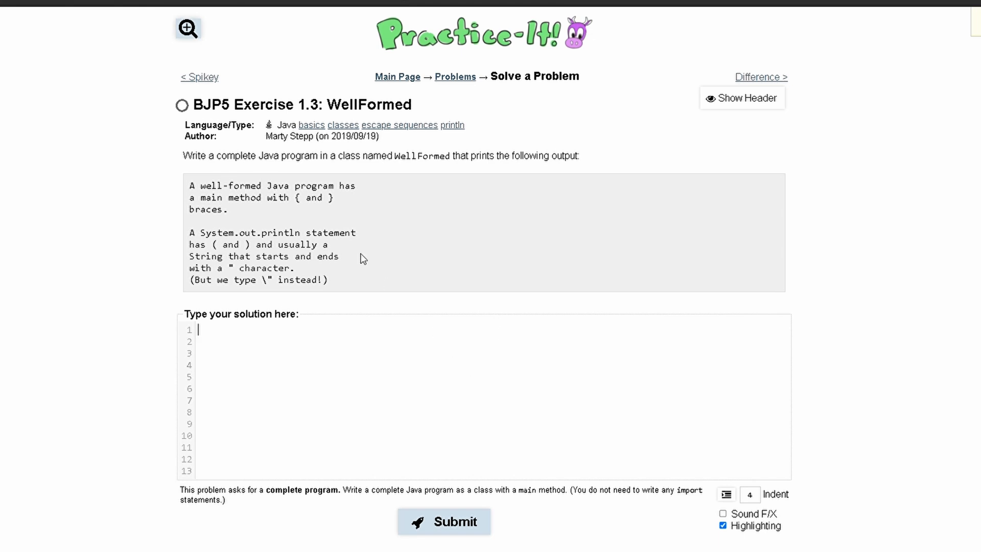
mouse_move(280, 170)
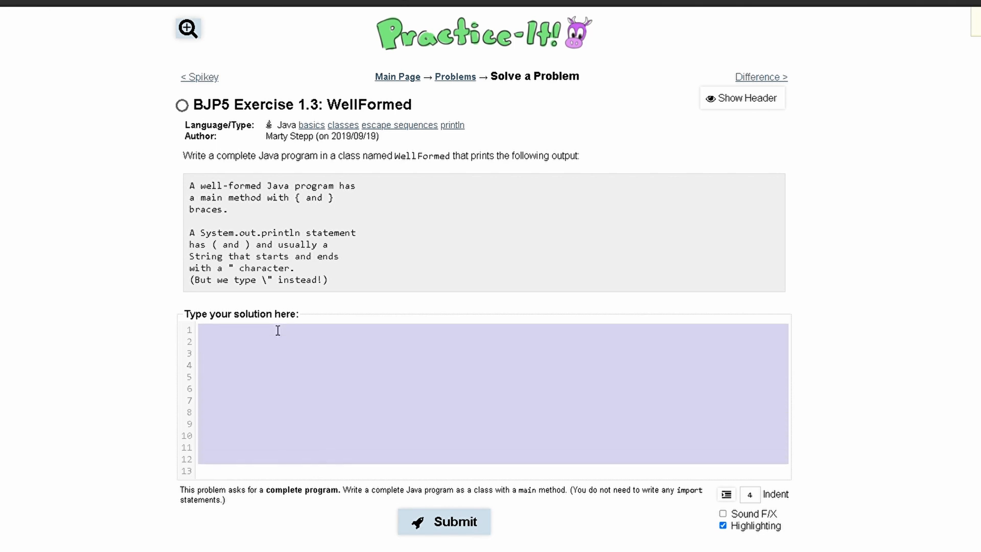
Step: Declare the public class WellFormed with its opening brace
text(public)
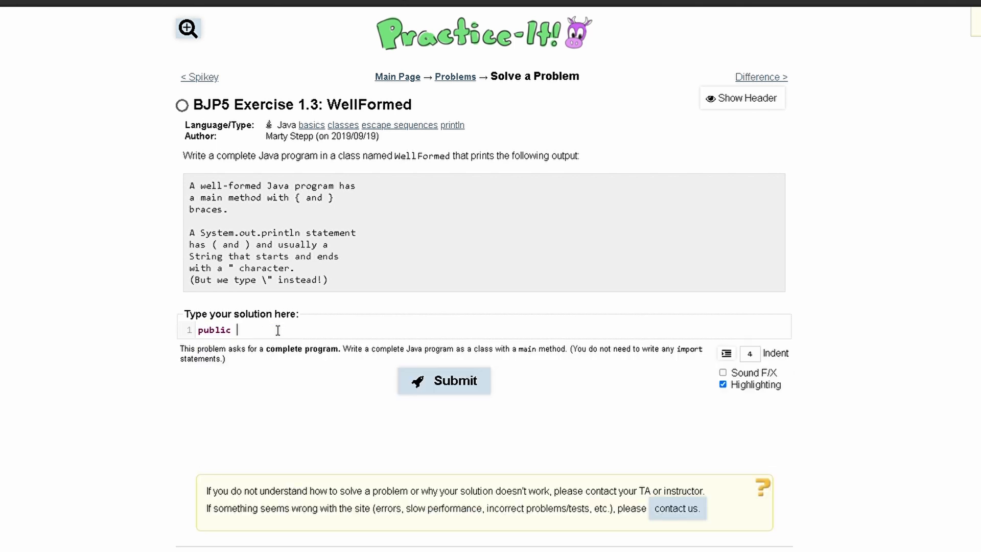
text(class)
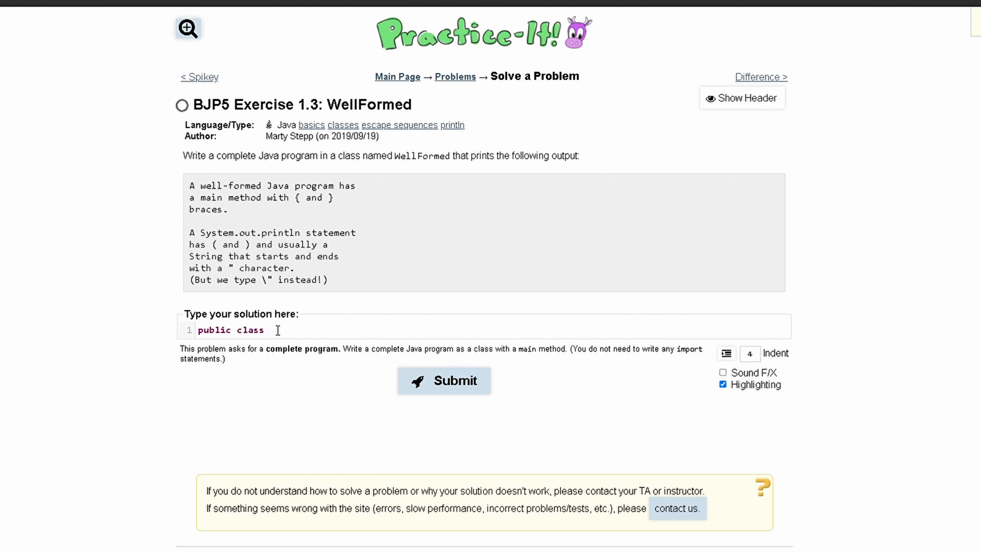
text(We)
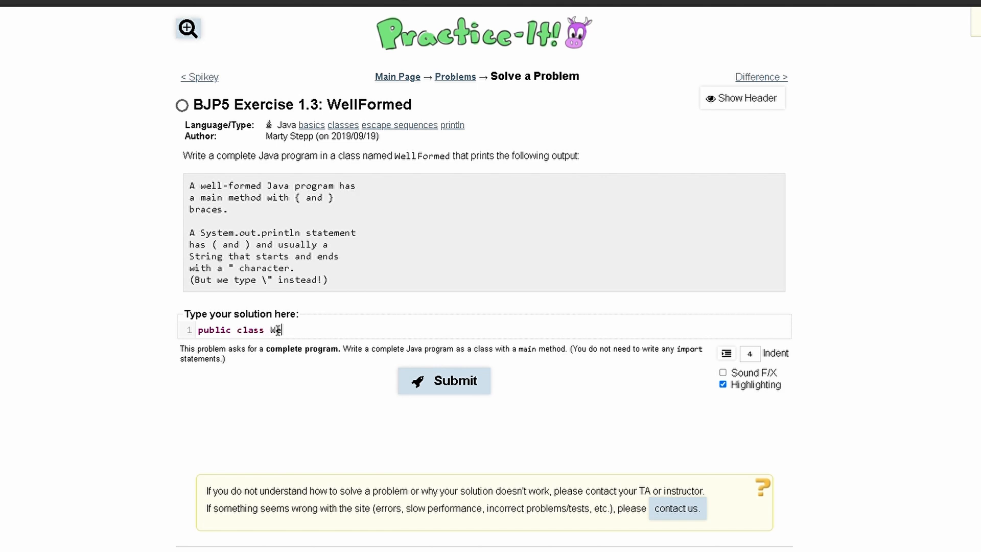
text(llForm)
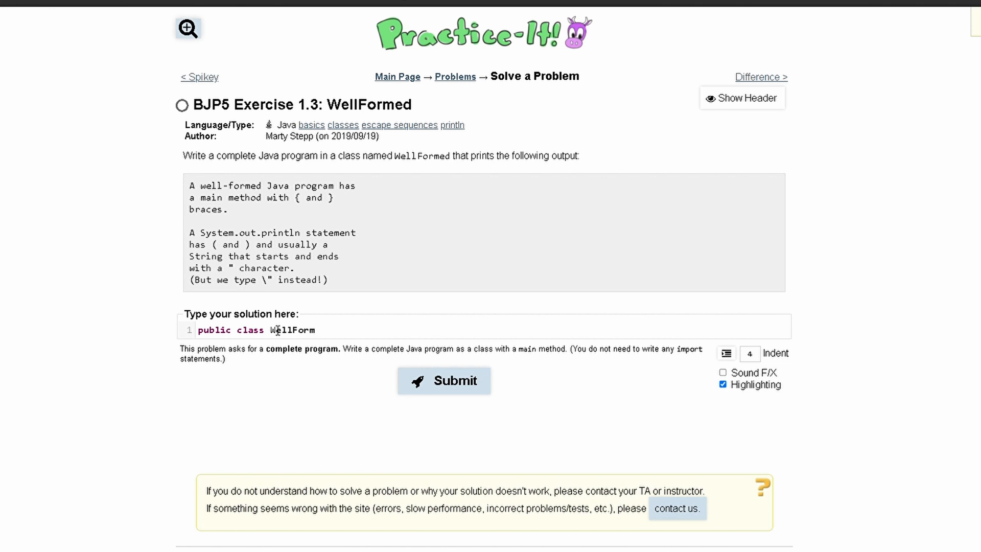
text(ed{)
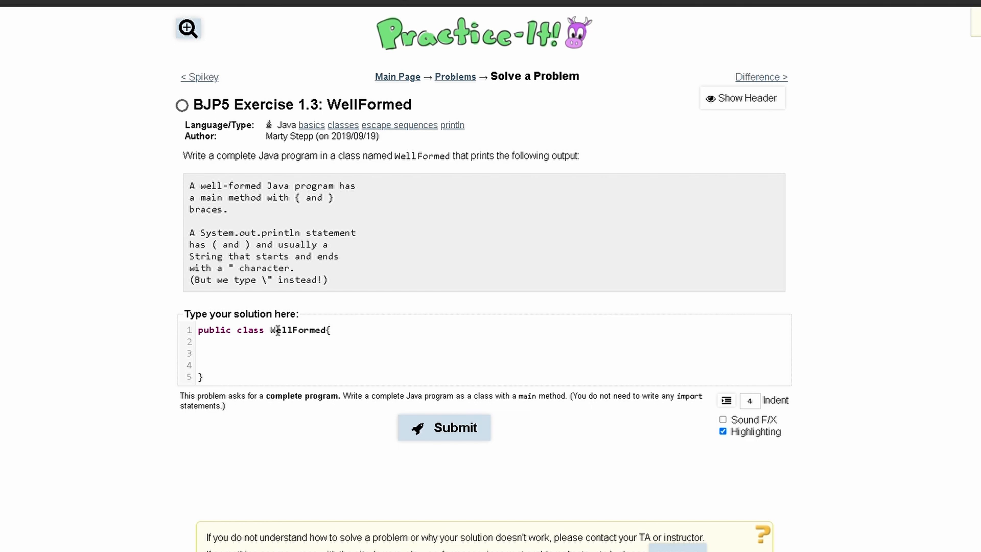
Step: Add an empty public static void main(String[] args) method inside the class
click(215, 340)
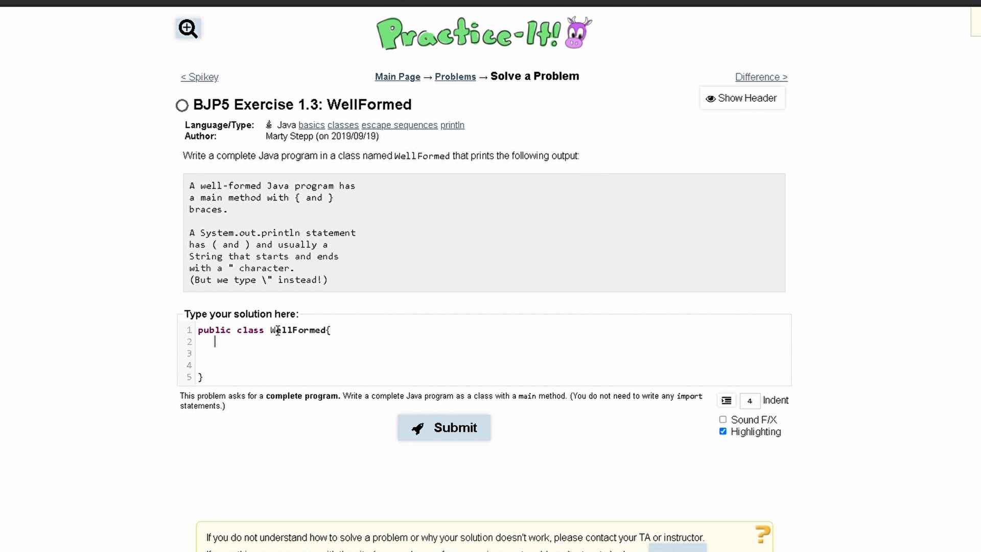
text(public static v)
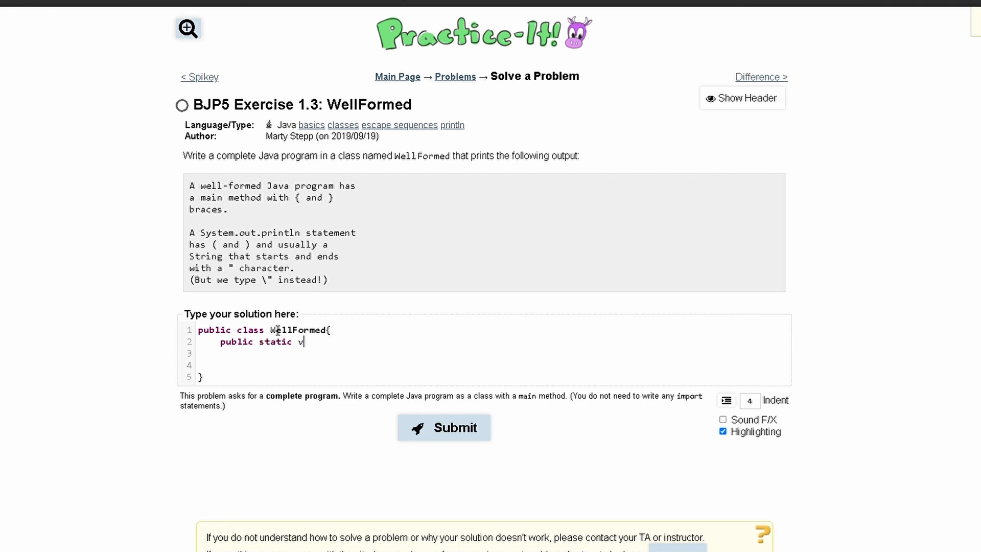
text(oid main())
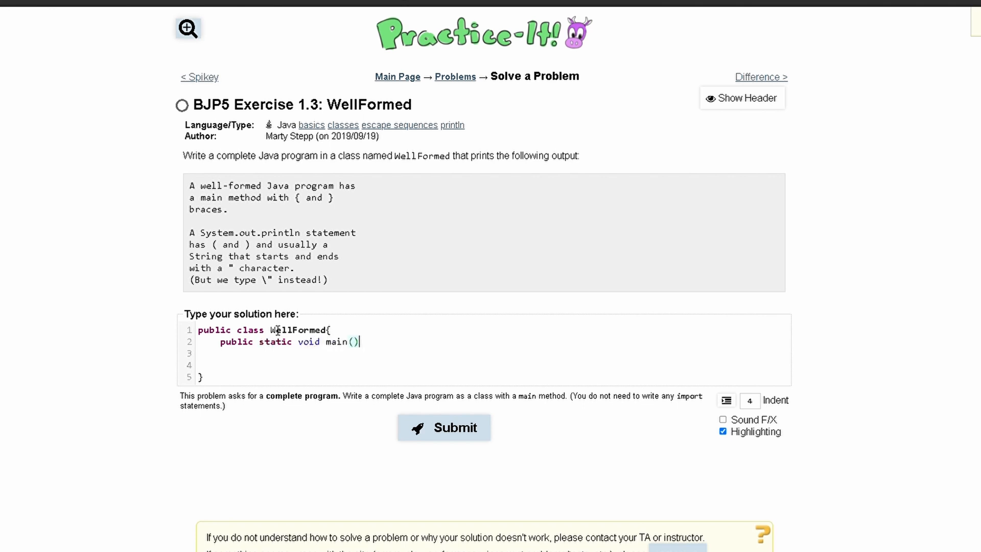
text(String)
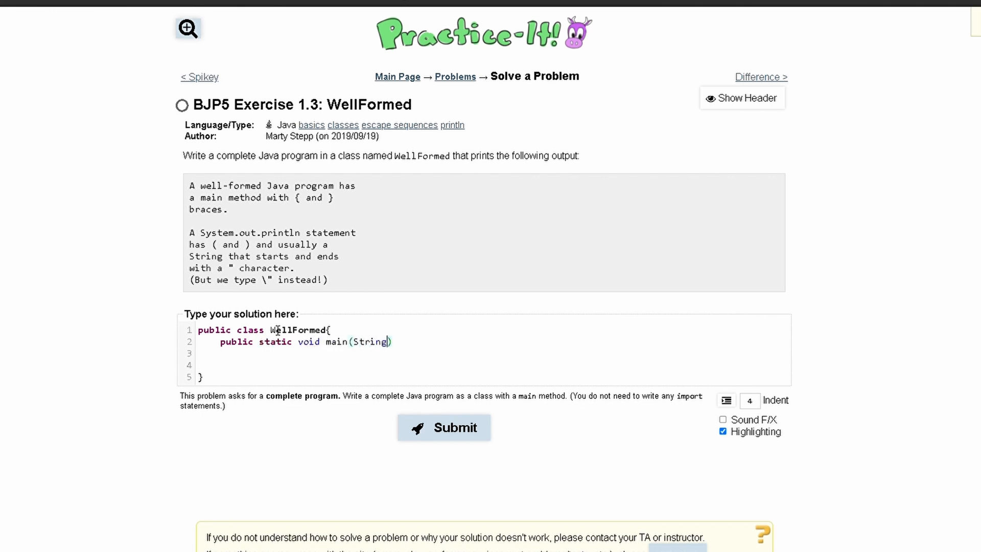
text([] args)
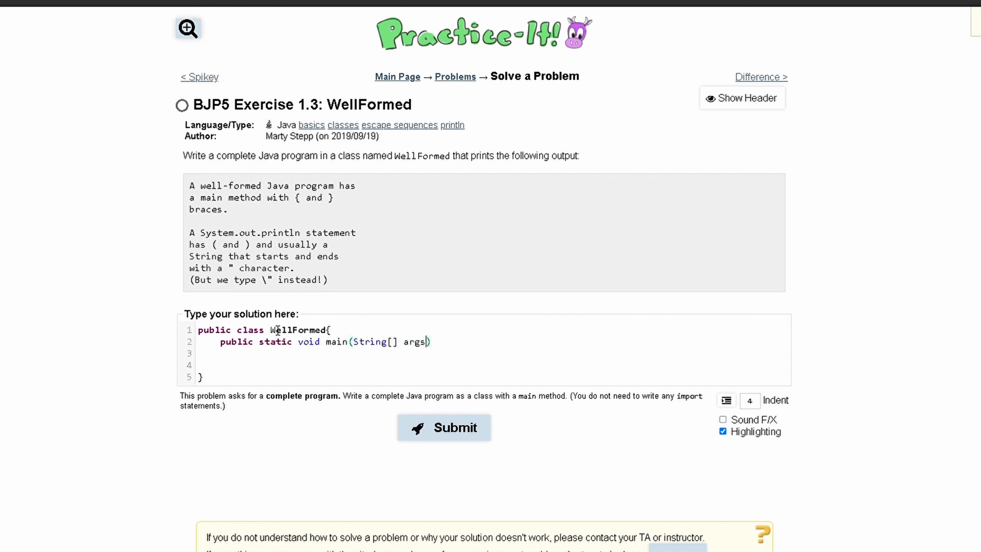
text({)
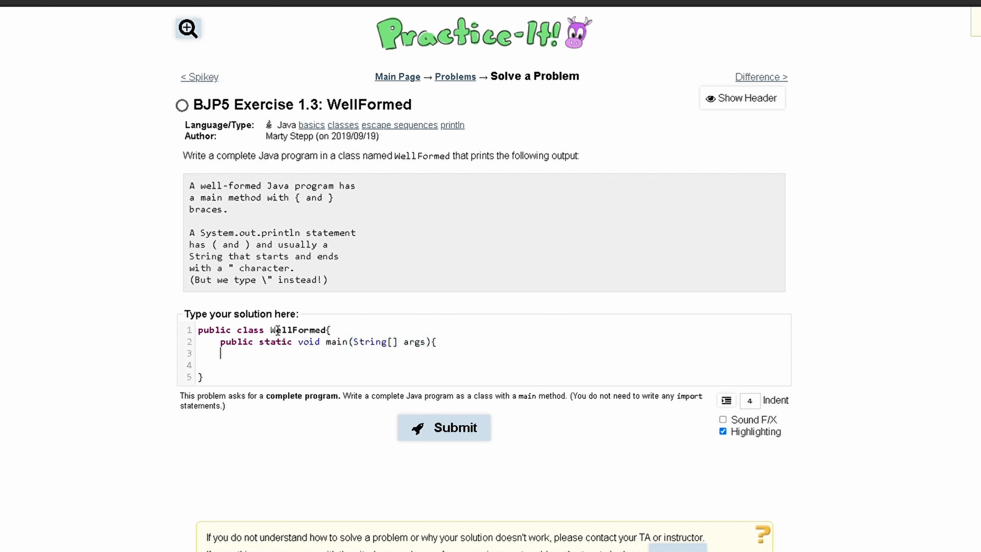
text(})
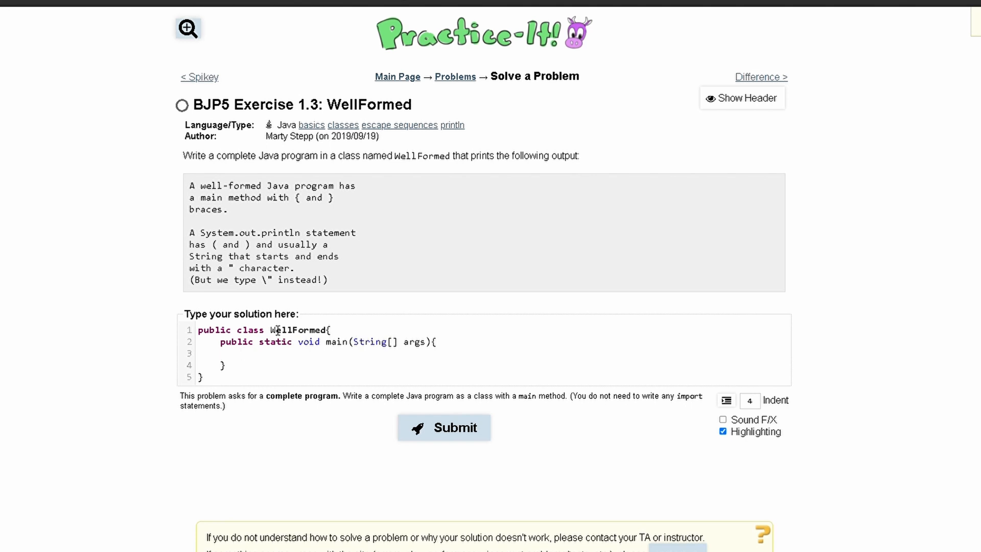
Step: Fill main with repeated empty System.out.println(""); statements, eleven in total
text(System.)
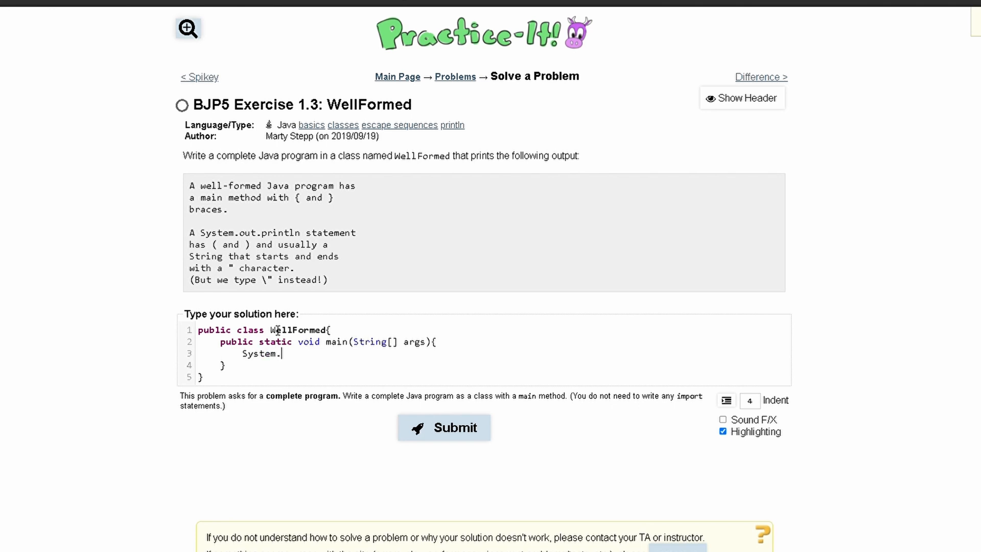
text(out.print)
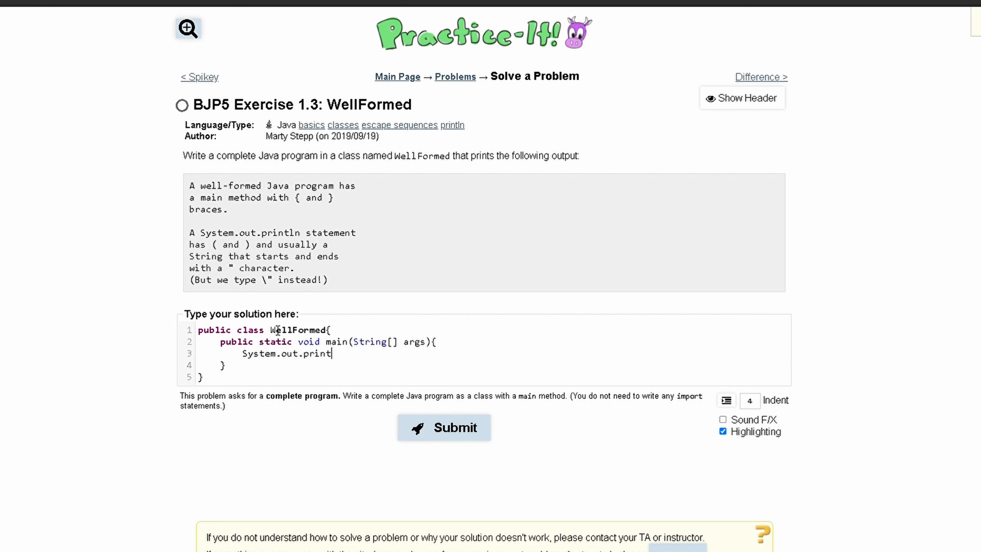
text(ln())
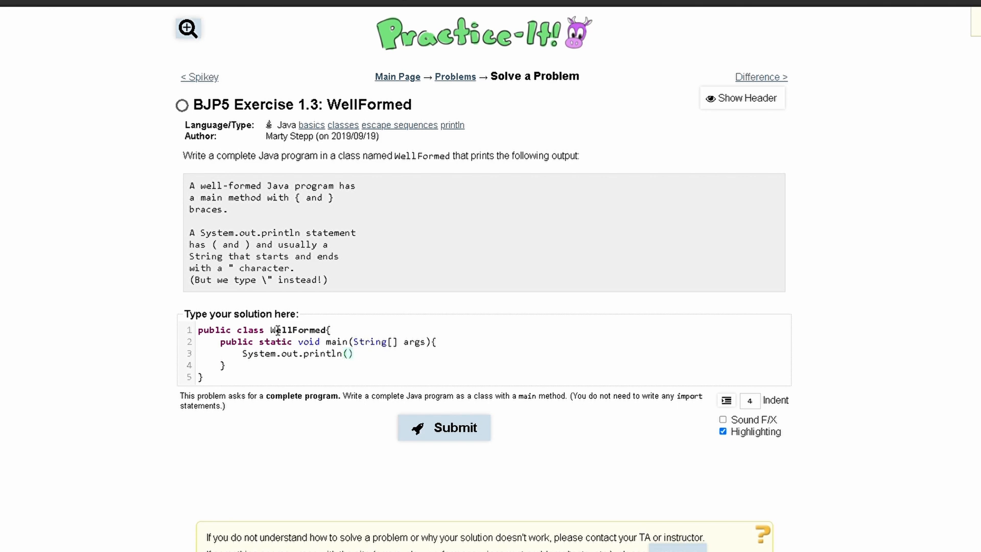
text("";)
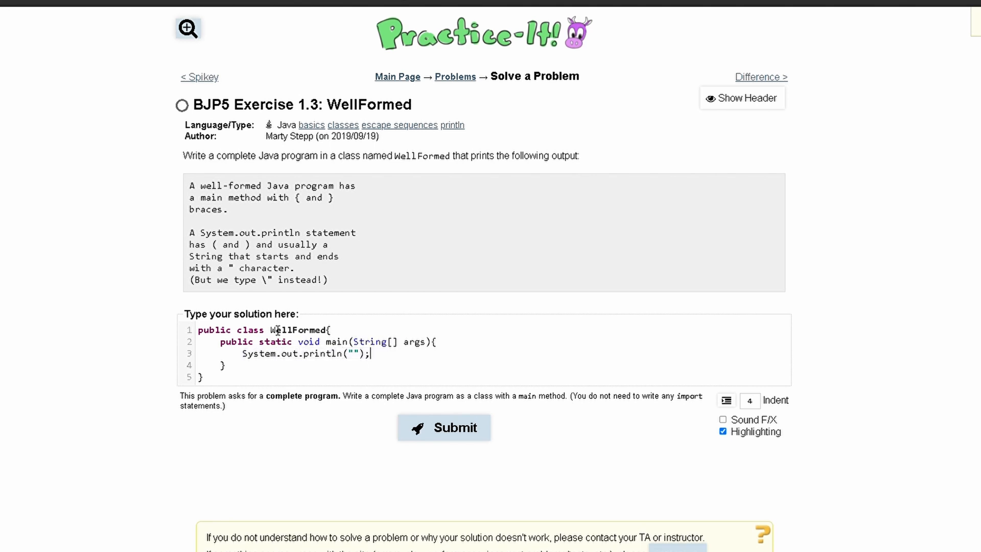
text(System.out.println("");)
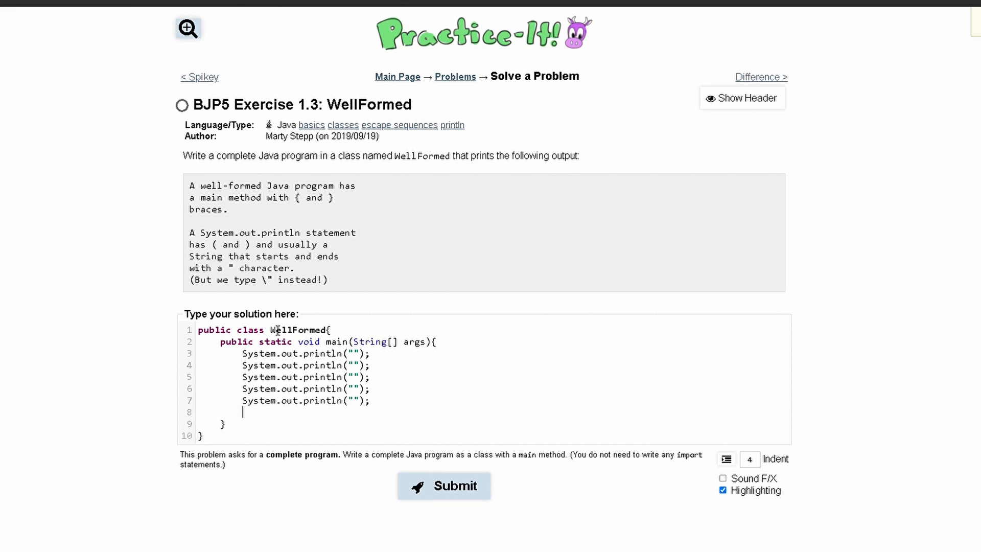
text(System.out.println("");)
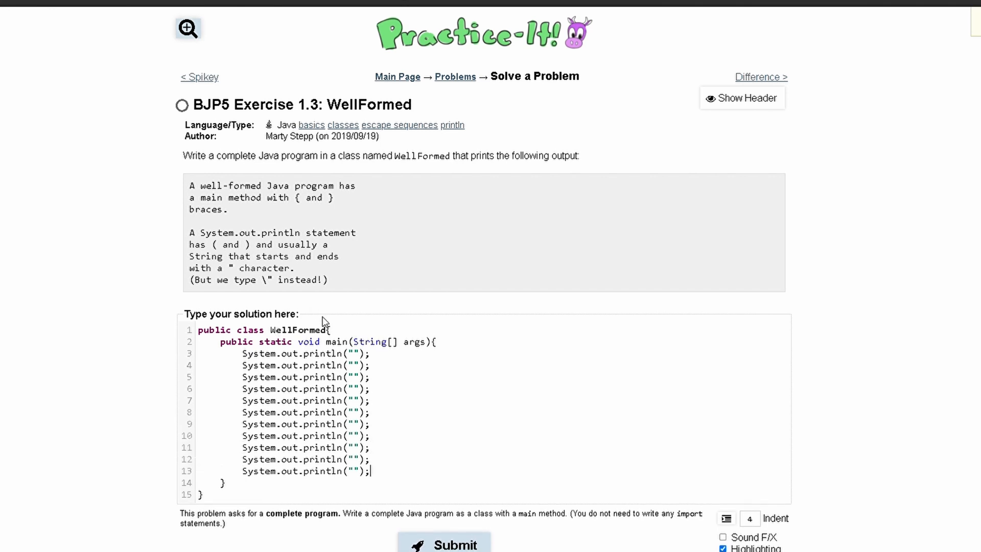
Step: Print the line "A well-formed Java program has a main method with { and } braces."
double_click(211, 185)
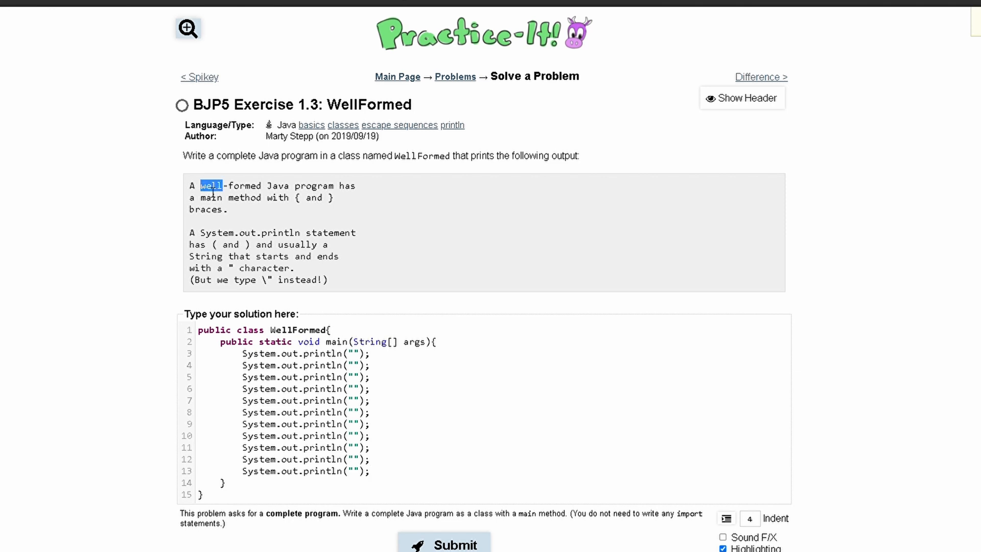
drag(211, 185, 354, 185)
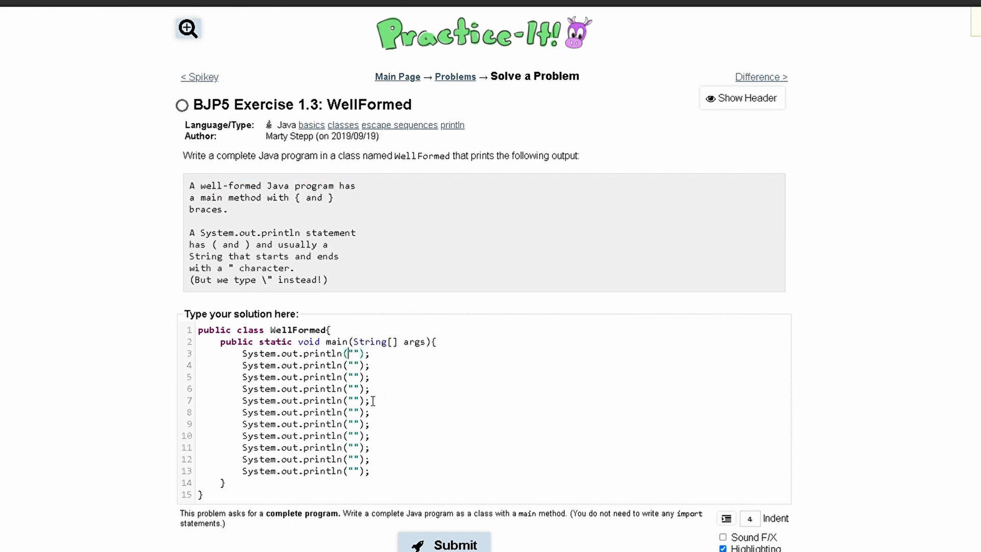
text(A well-formed Java program has)
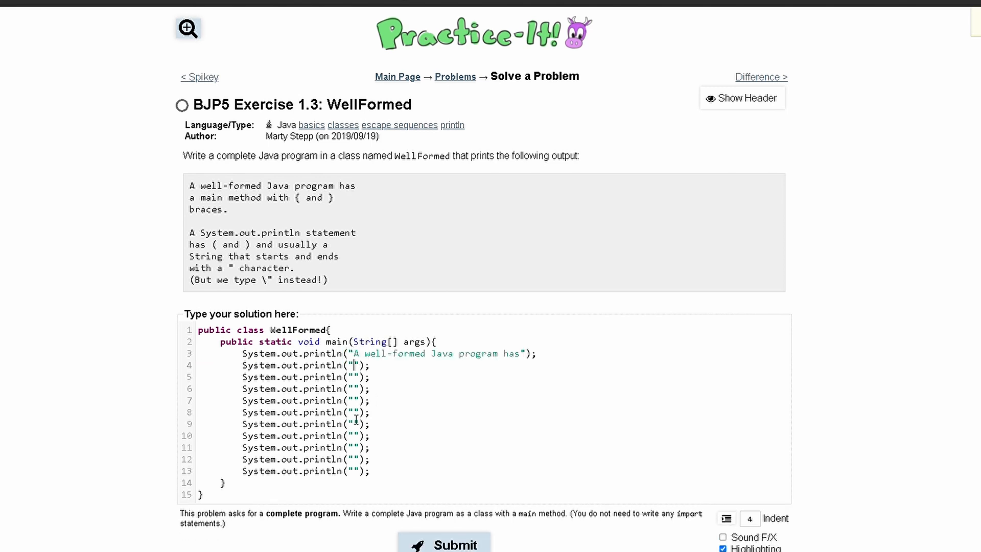
text(a main)
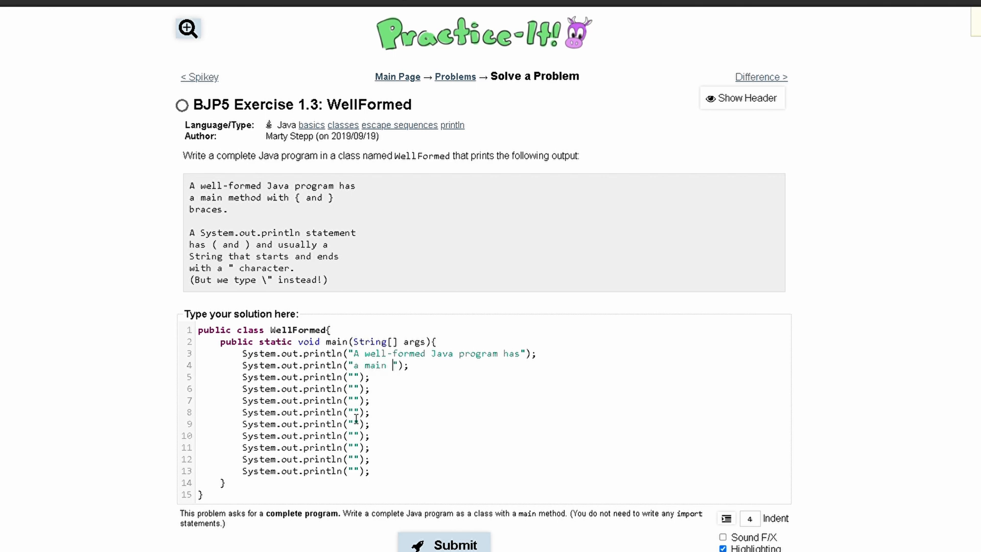
text(method with)
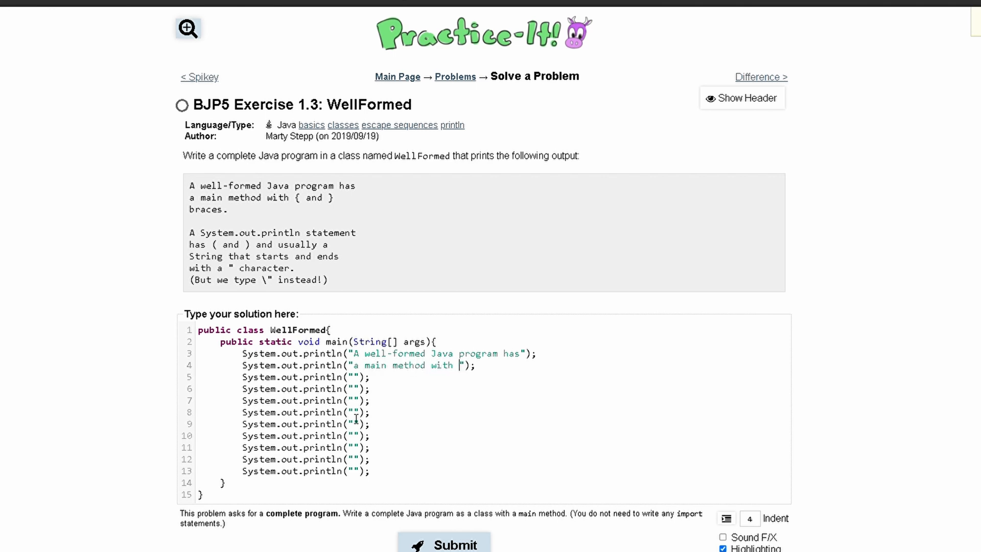
text({ an)
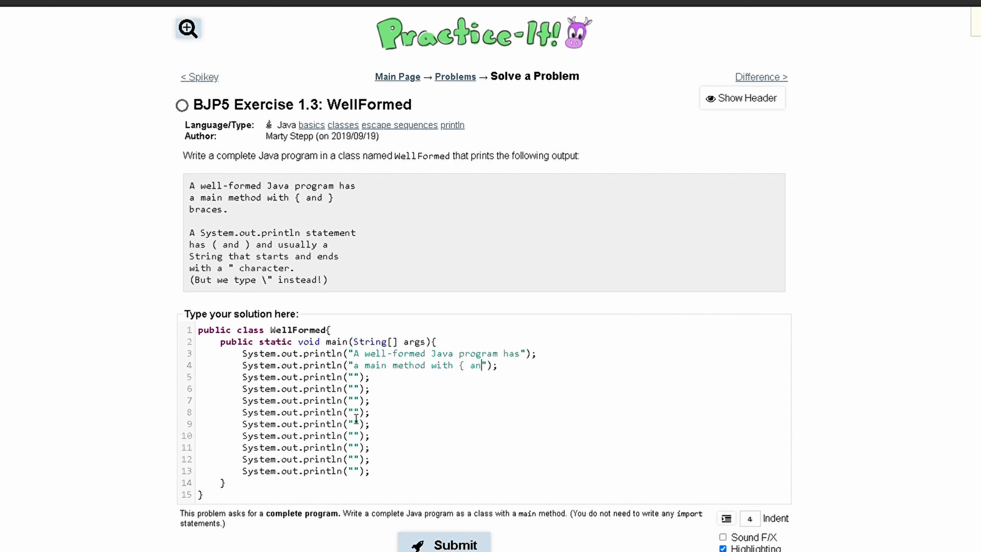
text(d })
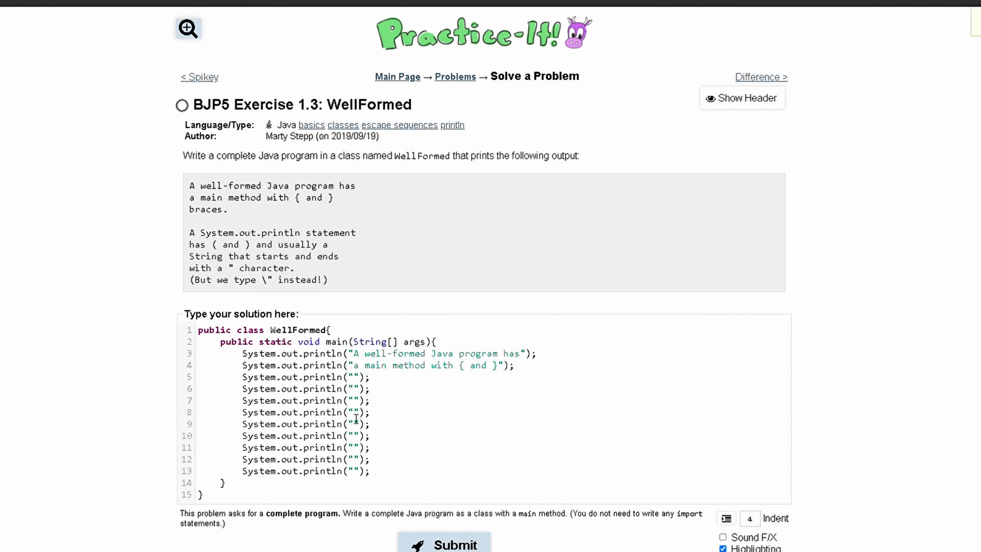
text(braces.)
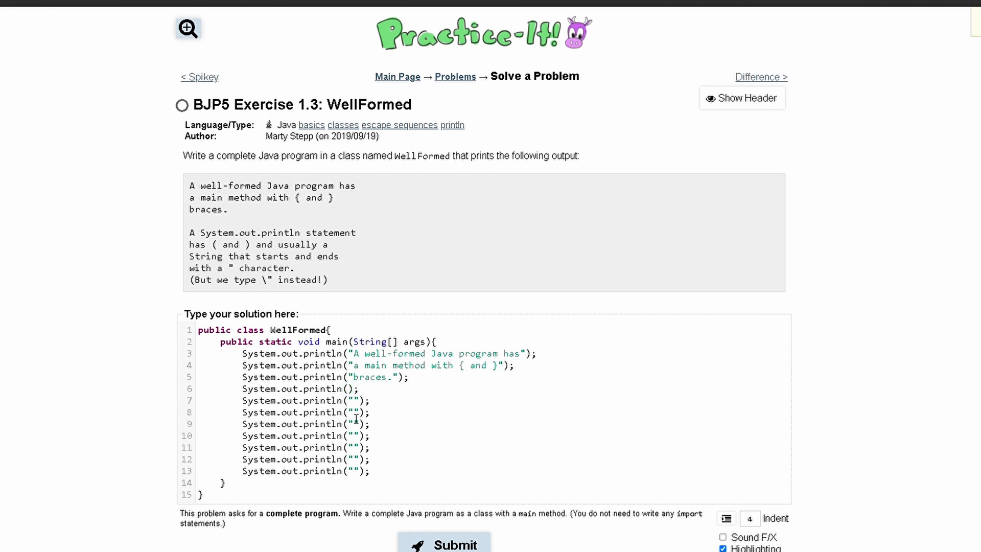
Step: Write the statement, "has ( and ) and usually a" and "String that starts and ends" lines
text(A System)
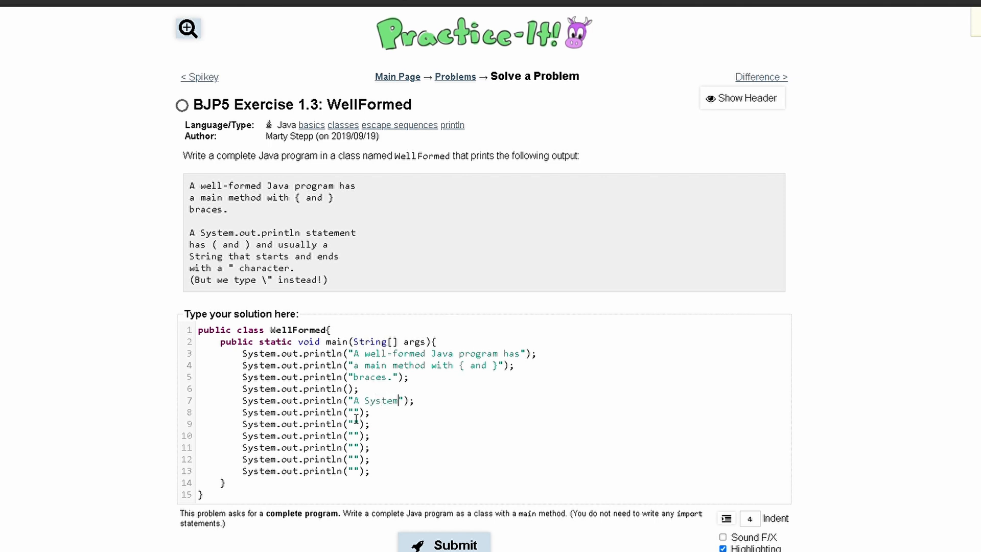
text(.out.println statment)
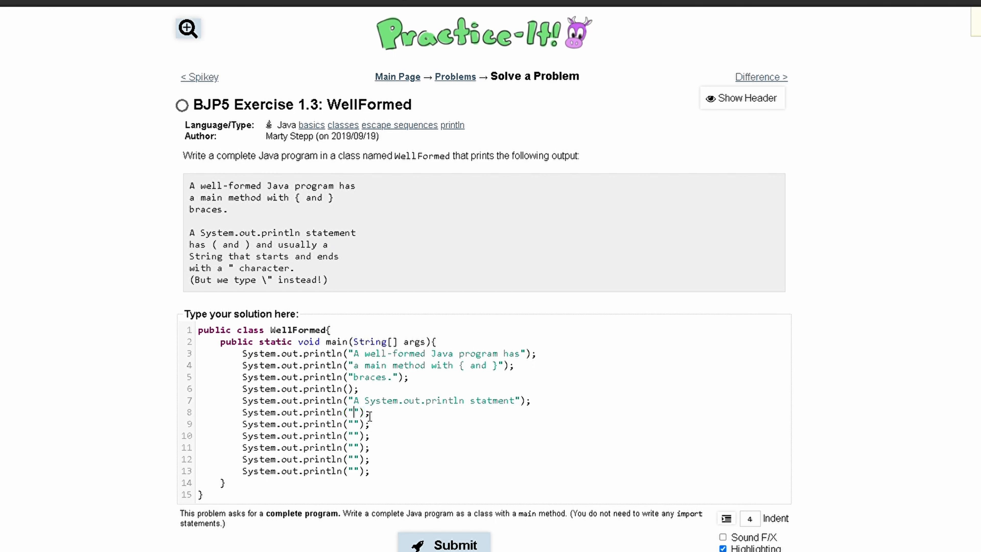
text(has ( and ) and usually a)
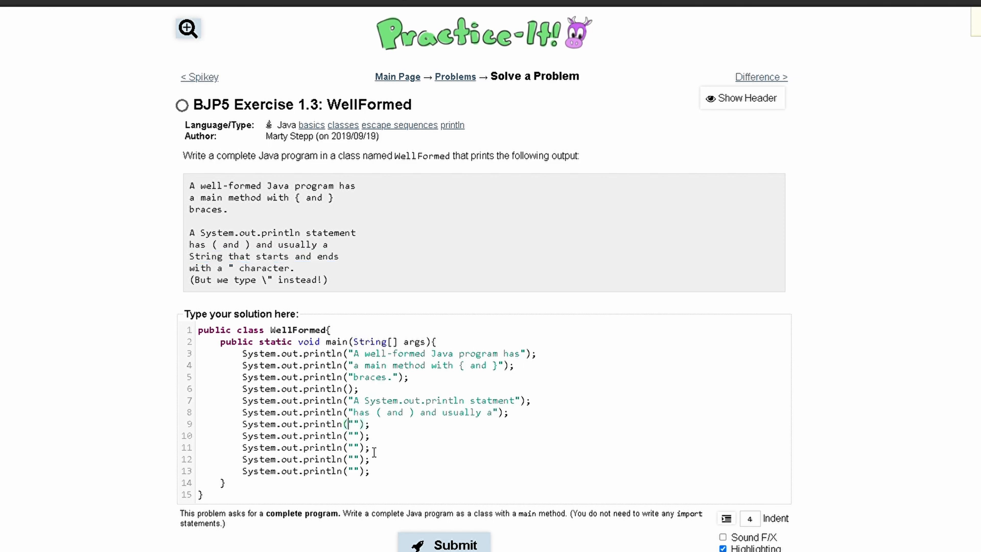
text(String that starts and ends)
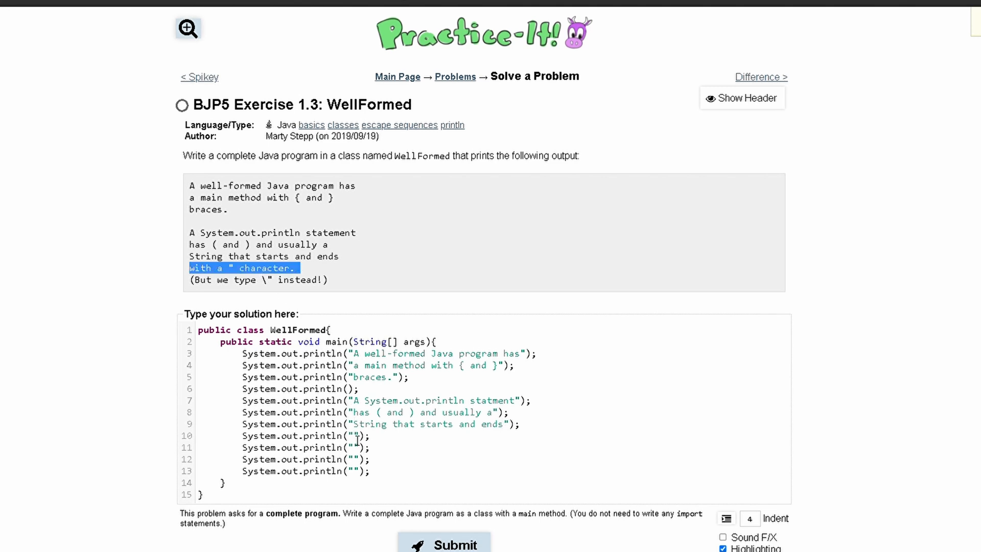
Step: Write "with a \" character." and the backslash sentence, removing leftover empty printlns
text(with a " character.)
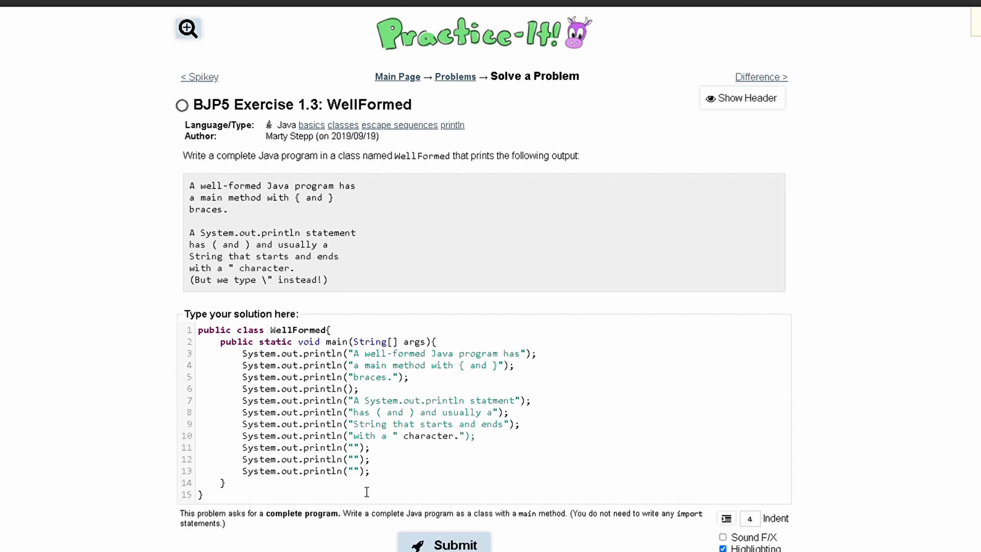
text(\)
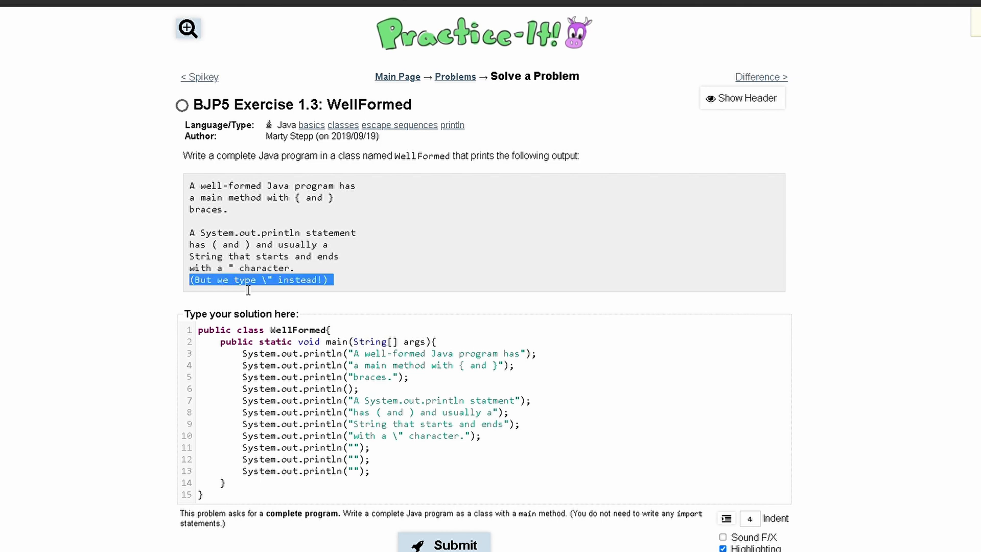
mouse_move(362, 471)
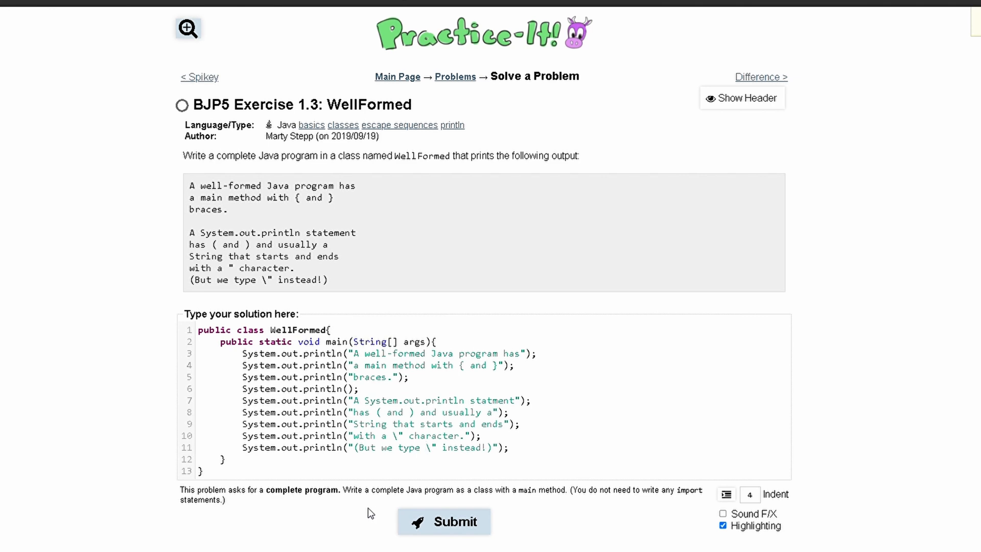
mouse_move(258, 291)
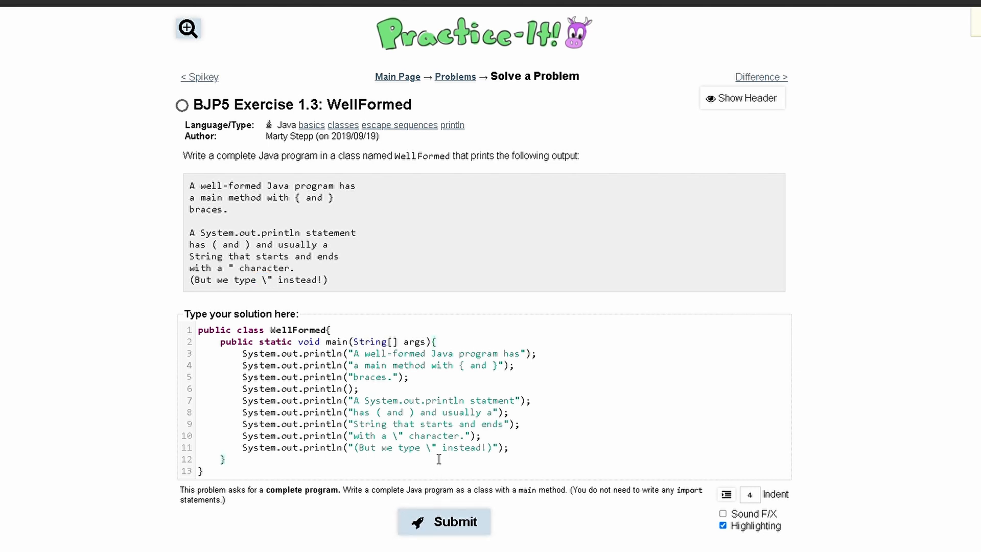
mouse_move(420, 470)
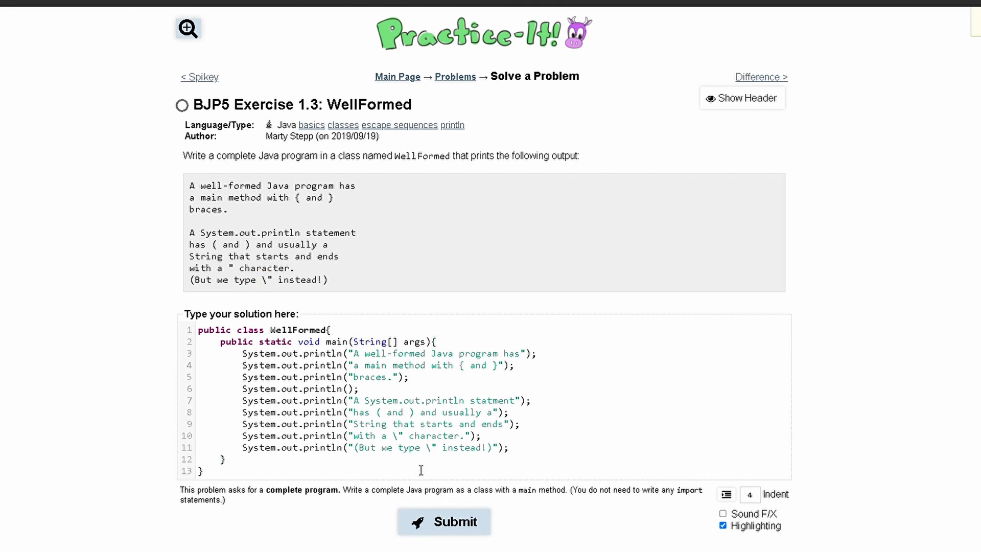
text(\\)
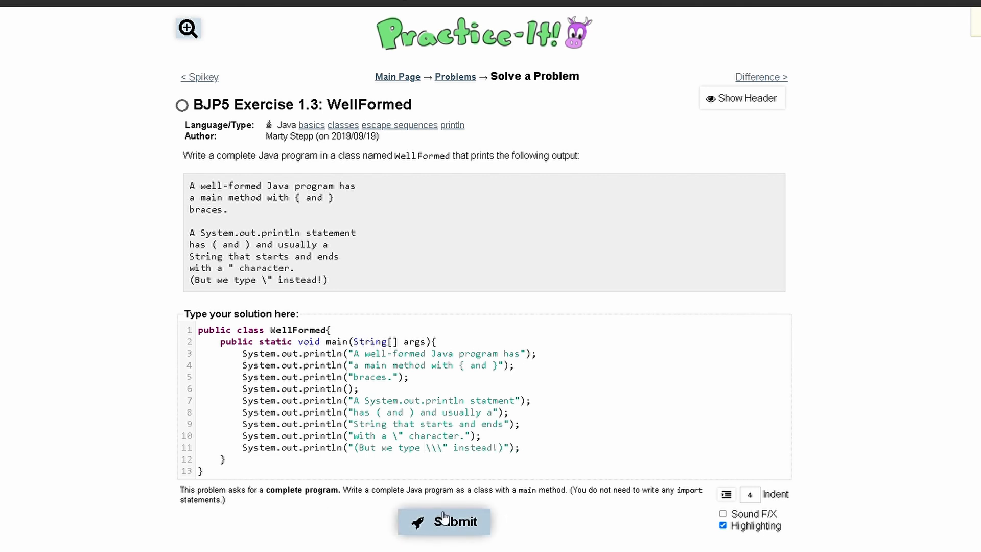
Step: Submit, fix 'statment' to 'statement' on line 7, and resubmit to pass the test
click(444, 521)
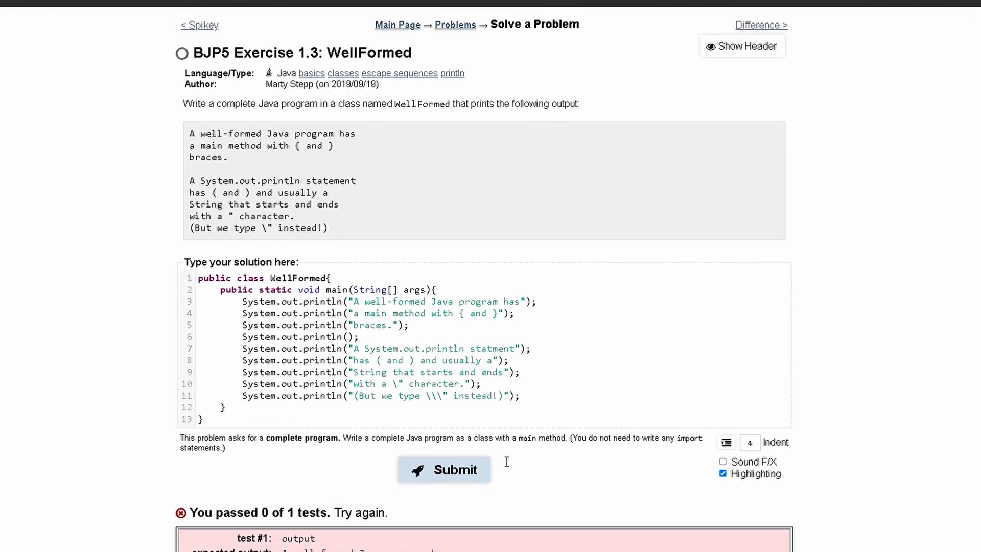
scroll(down, 3)
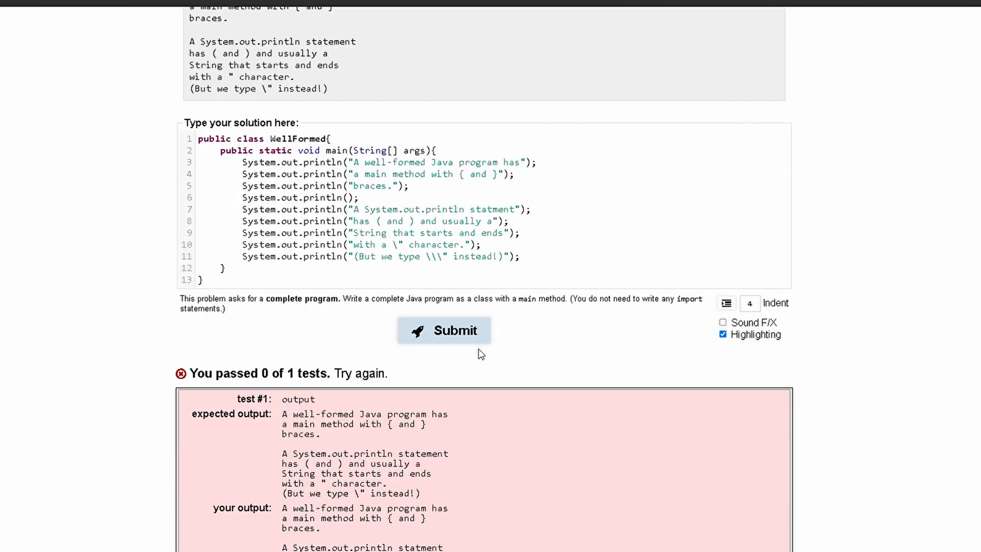
click(498, 209)
text(e)
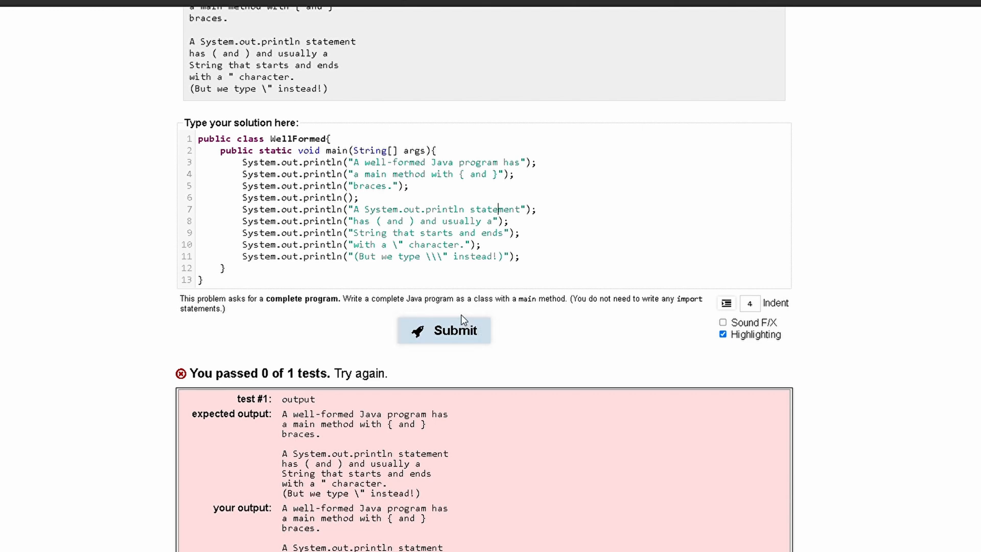
click(443, 330)
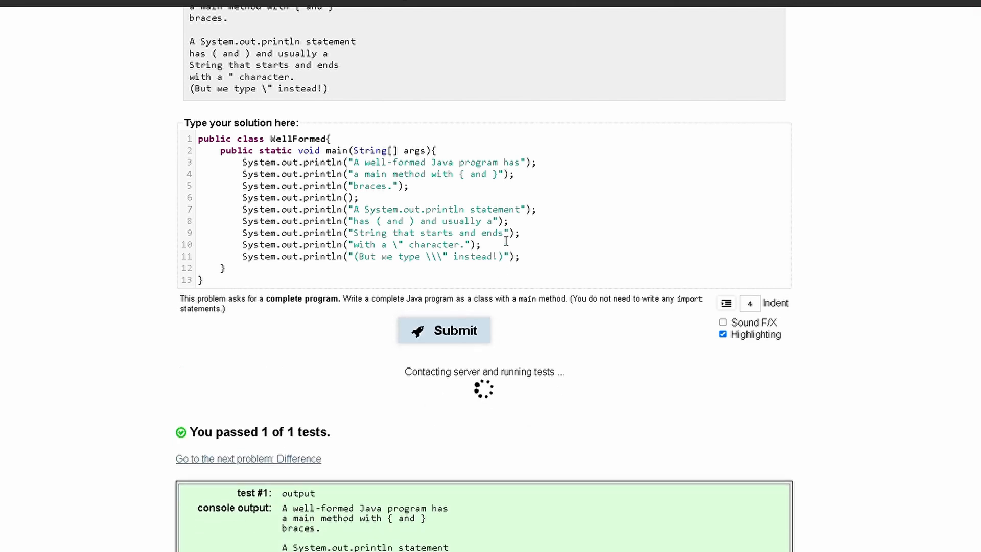
scroll(down, 3)
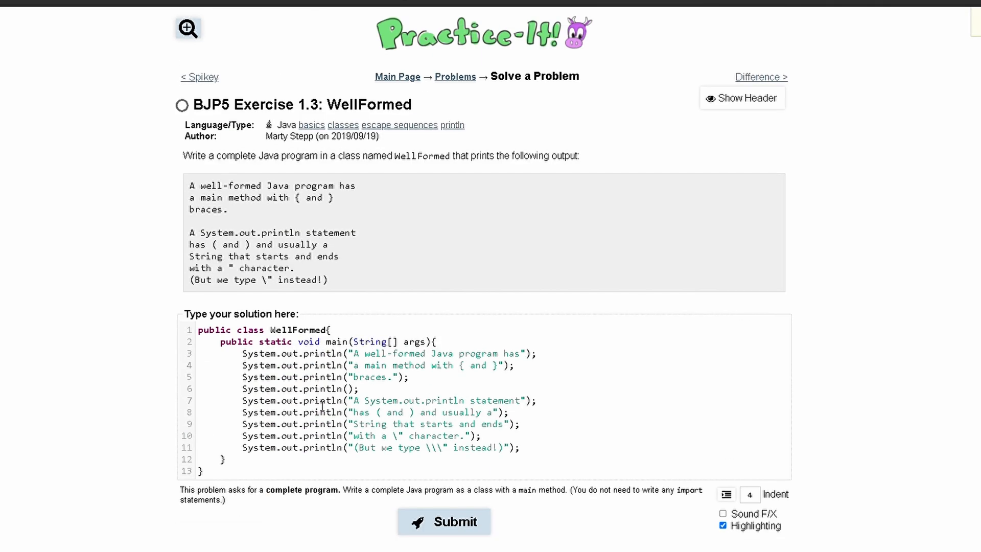
mouse_move(257, 252)
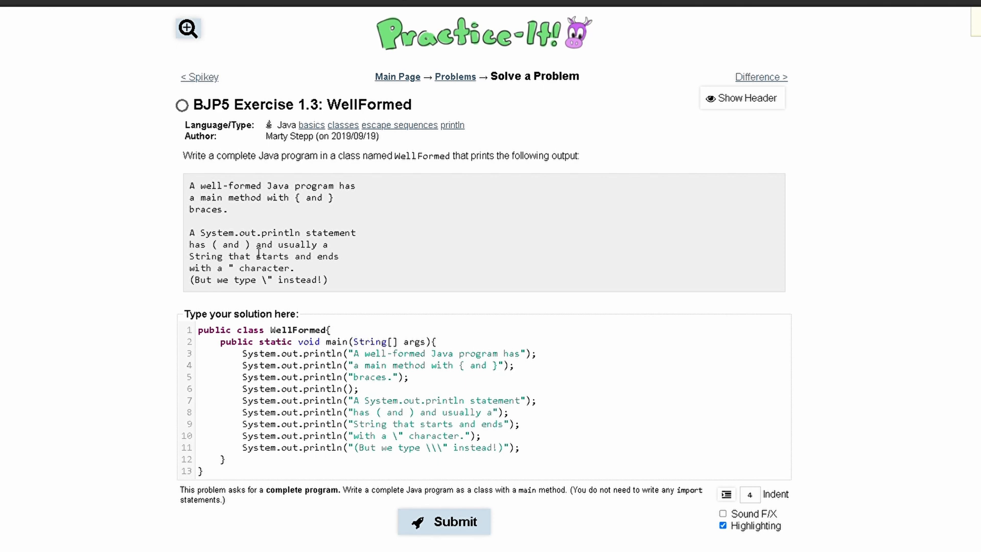
mouse_move(273, 258)
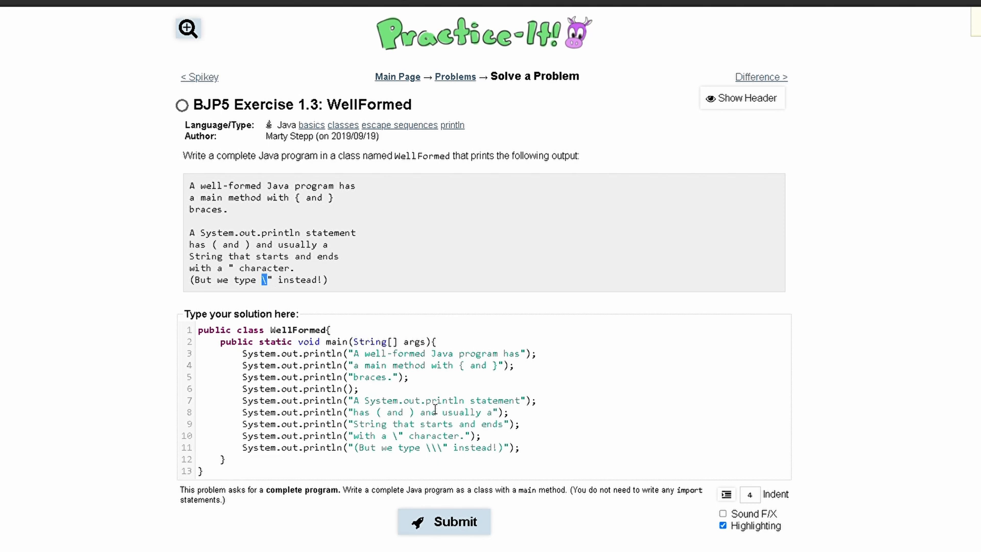
mouse_move(638, 291)
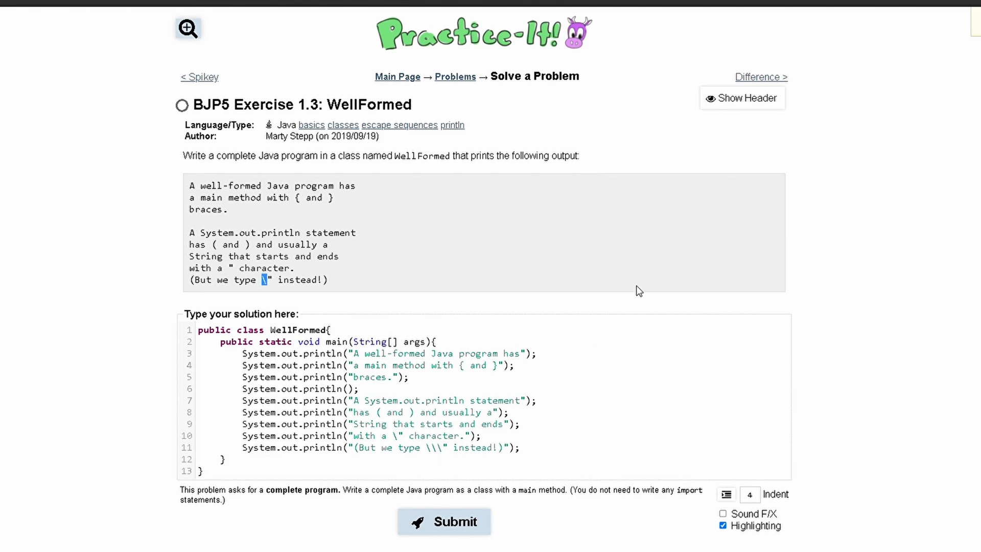
mouse_move(362, 256)
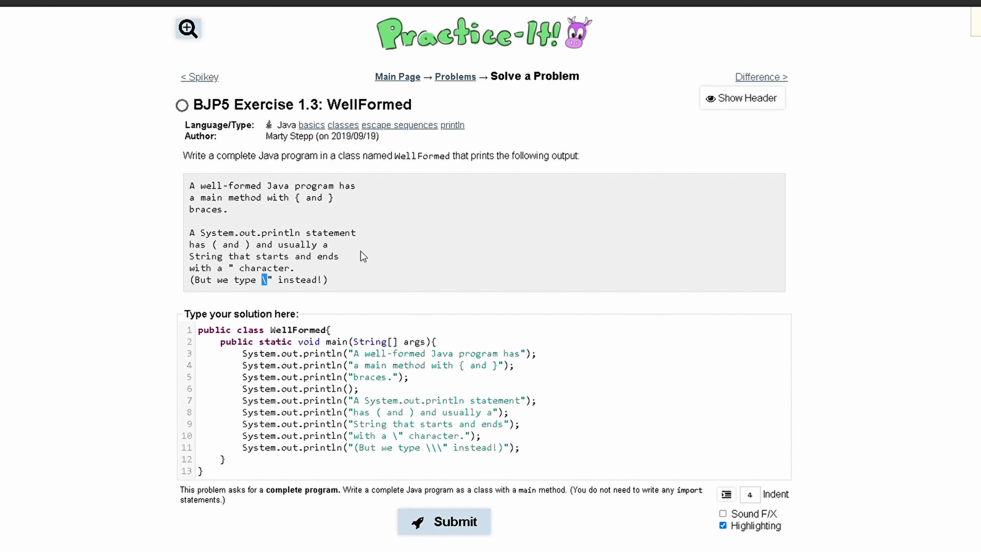